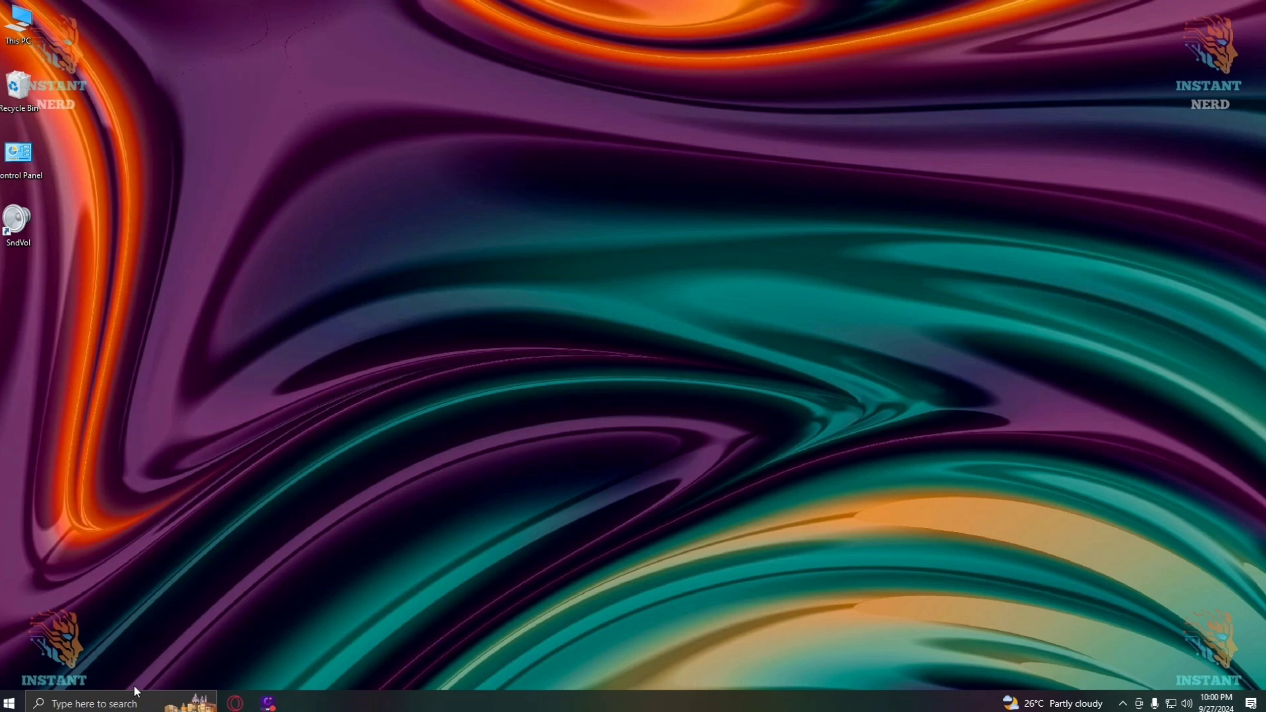
Step: Launch Run and enter %localappdata% to show the AppData Local folder in File Explorer
text(run)
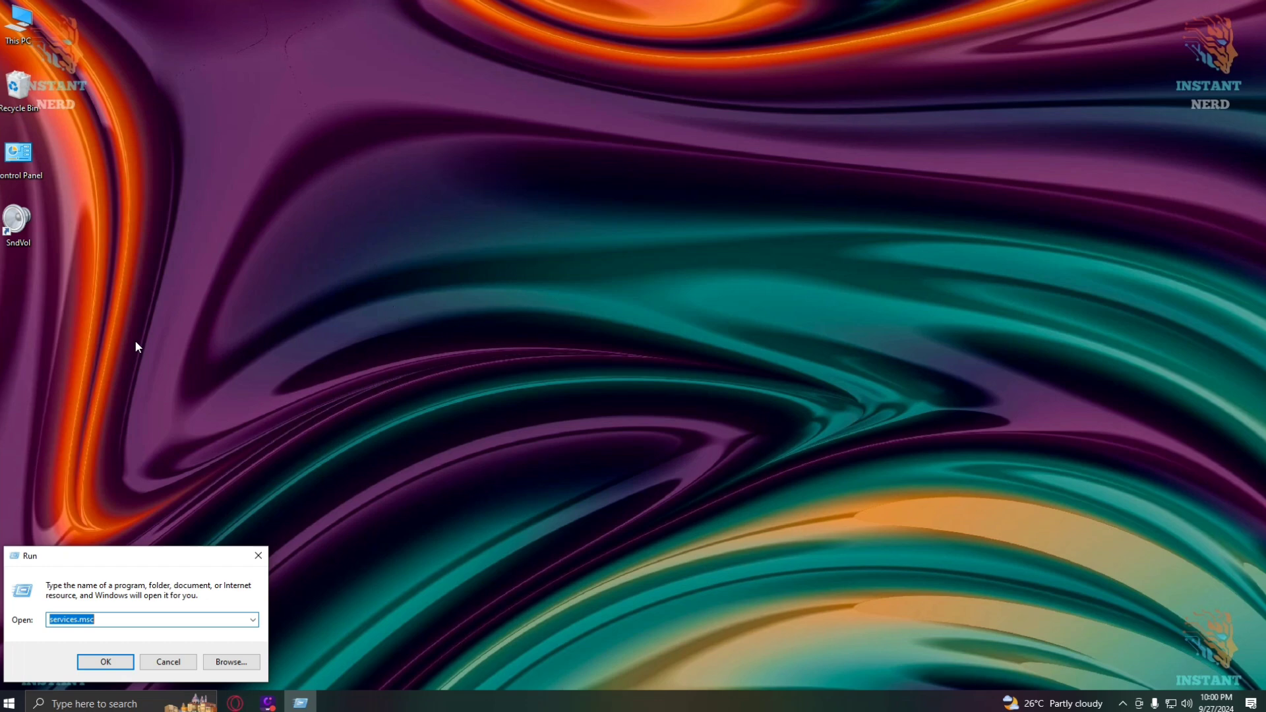
text(%localappdata)
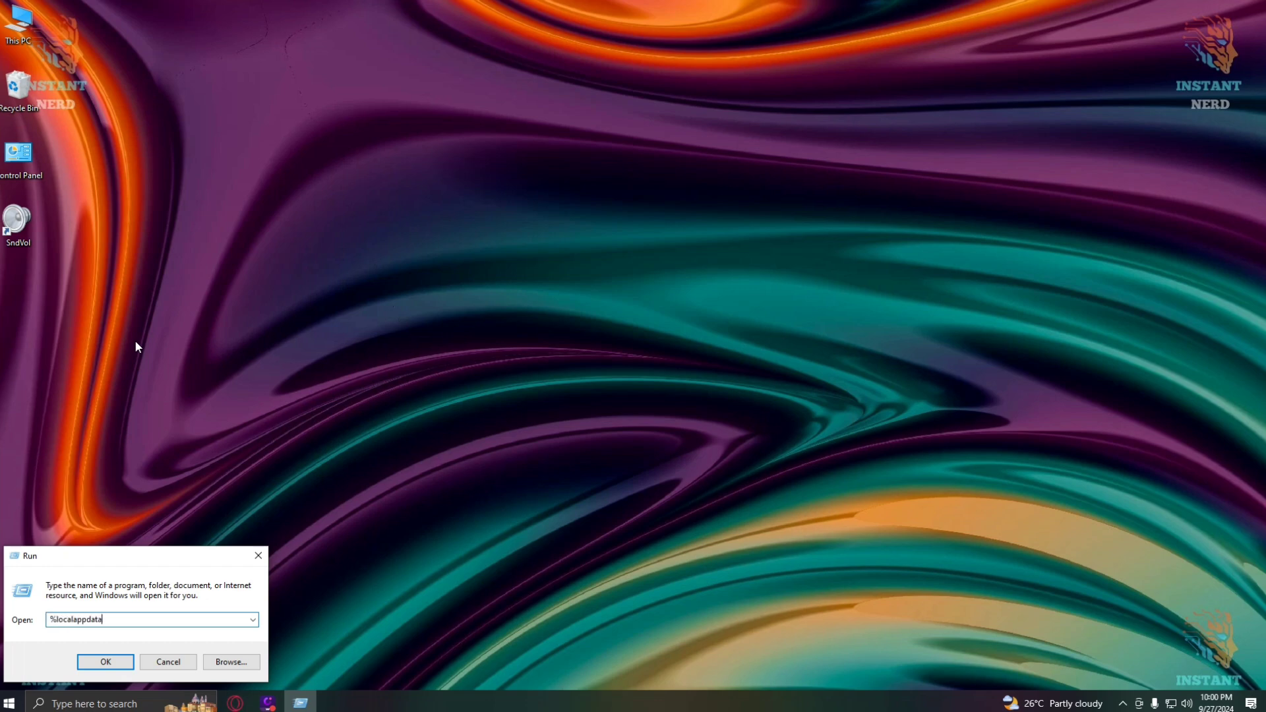
text(%)
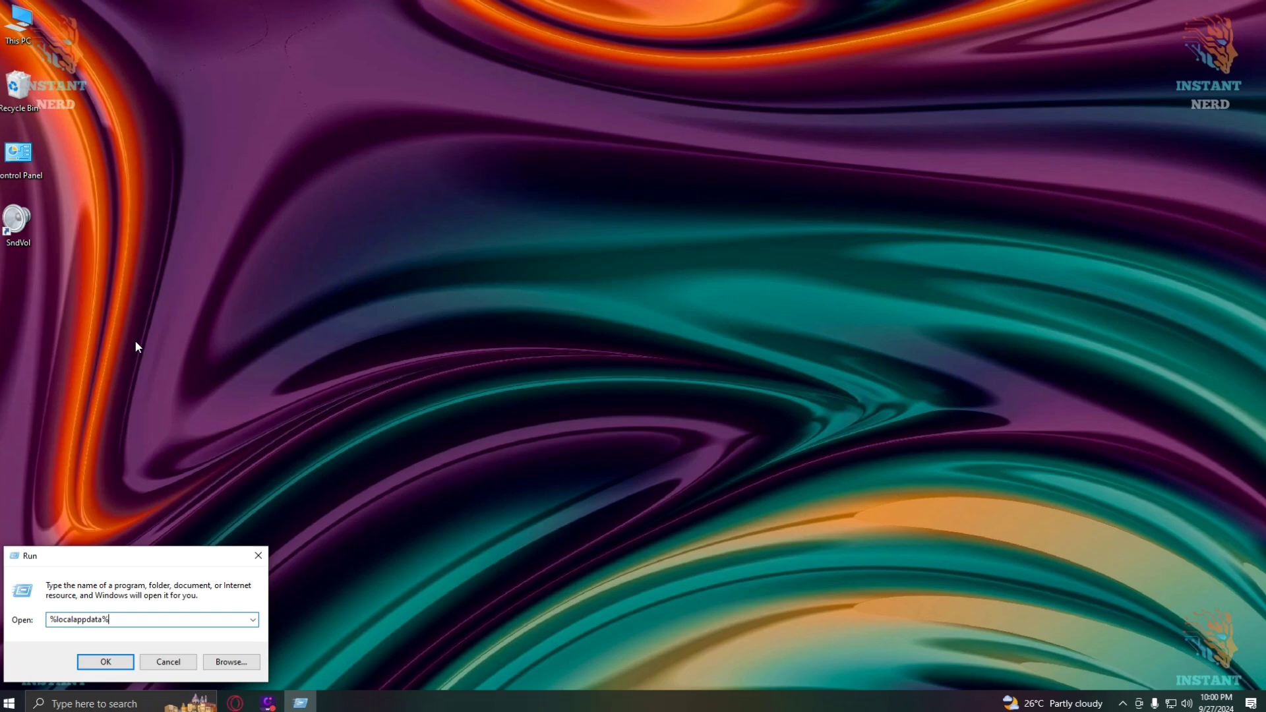
click(105, 660)
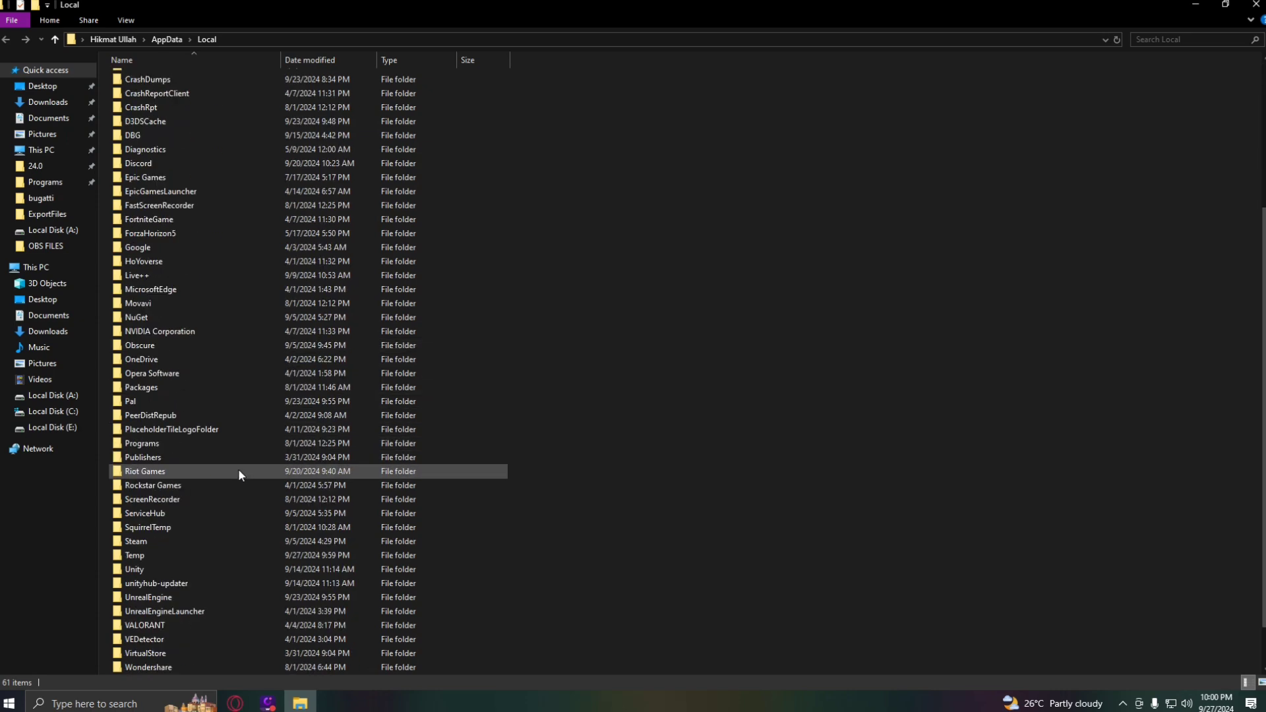
click(170, 428)
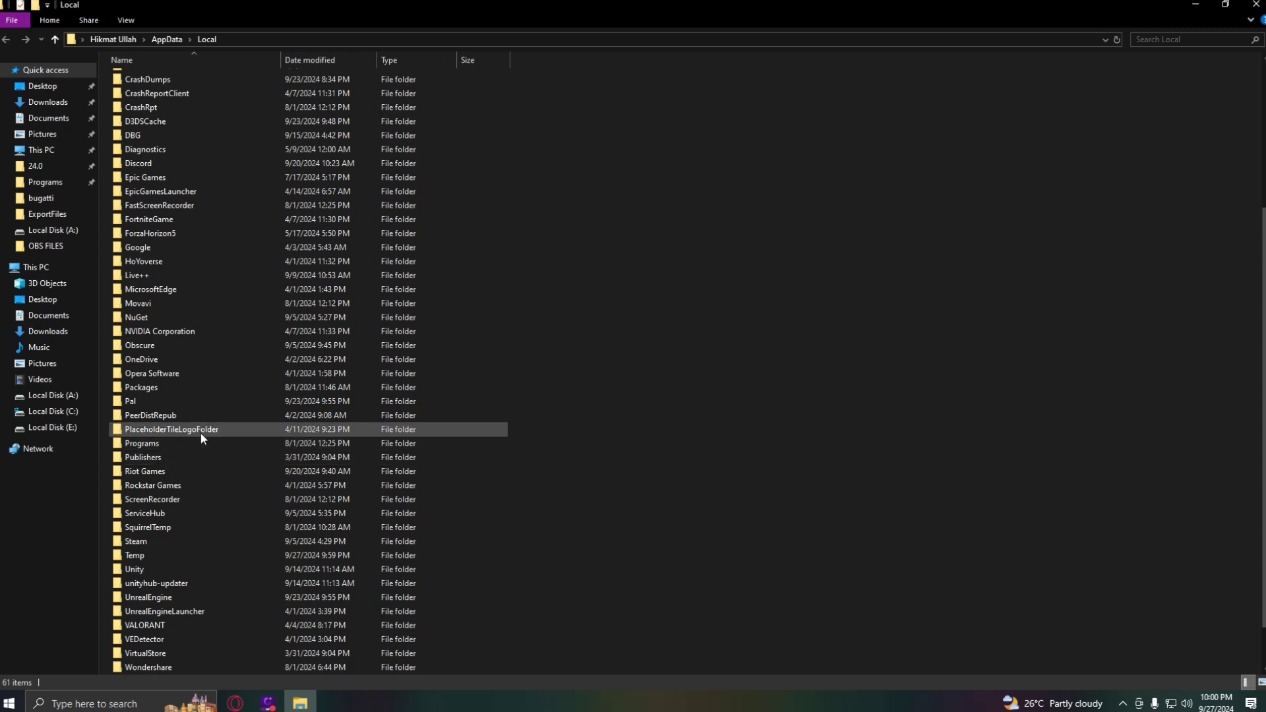
mouse_move(202, 429)
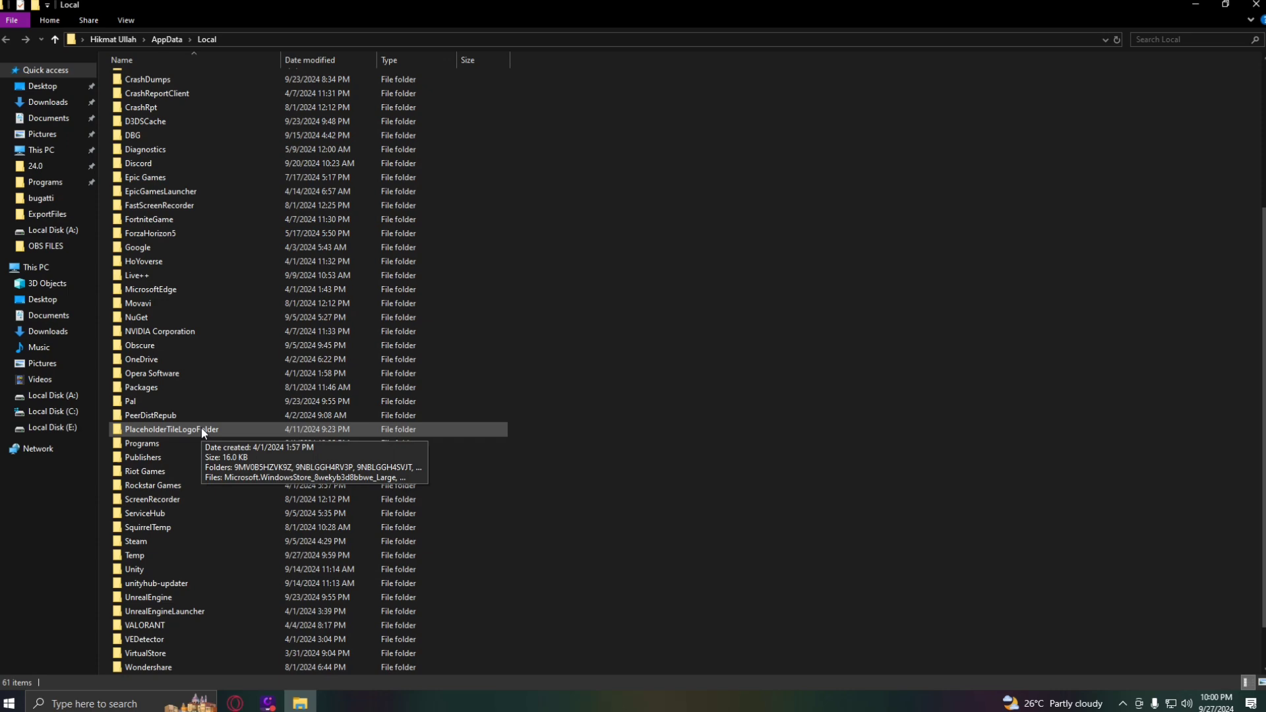
mouse_move(216, 484)
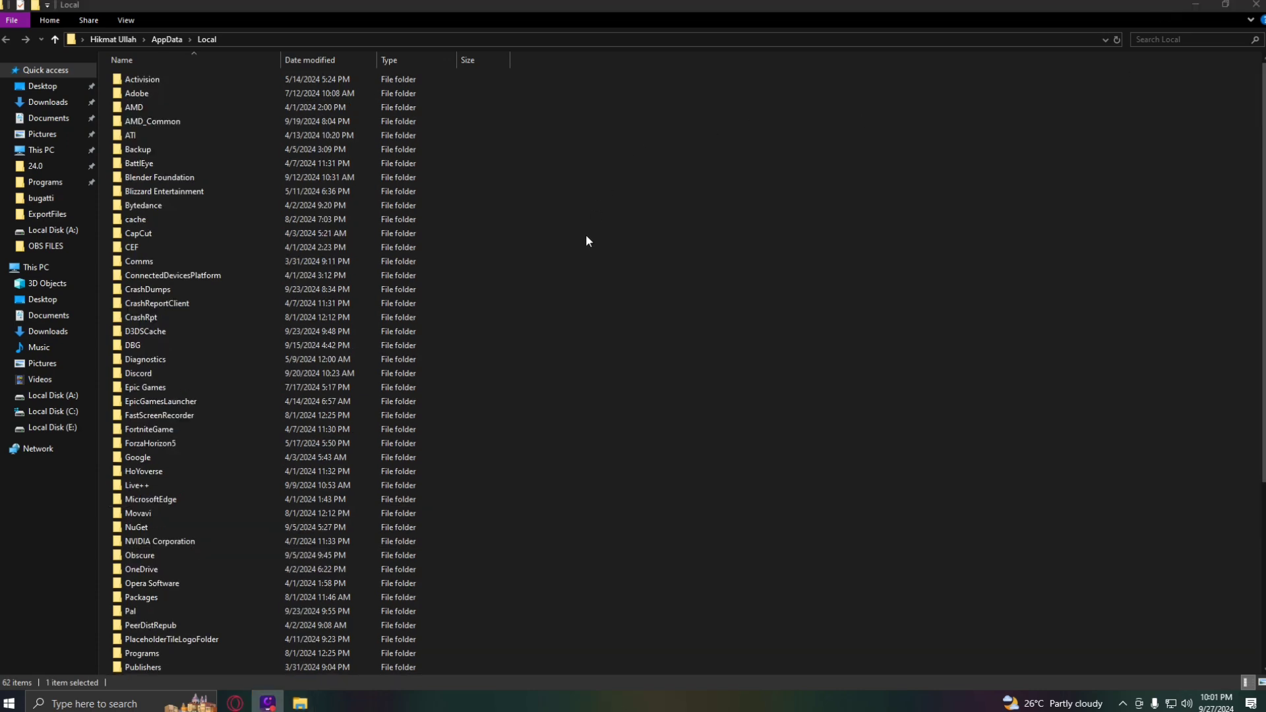
mouse_move(522, 418)
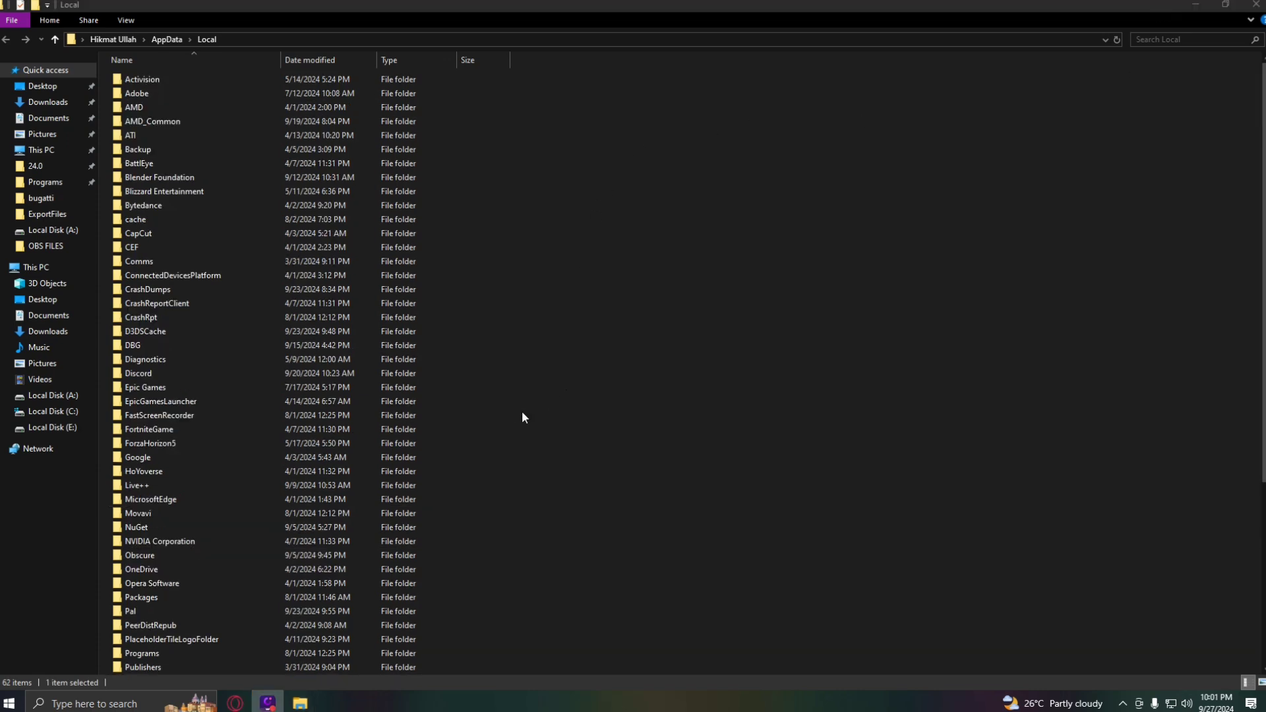
Step: Select the puppeteersharp folder and bring up its context menu with Delete available
scroll(down, 3)
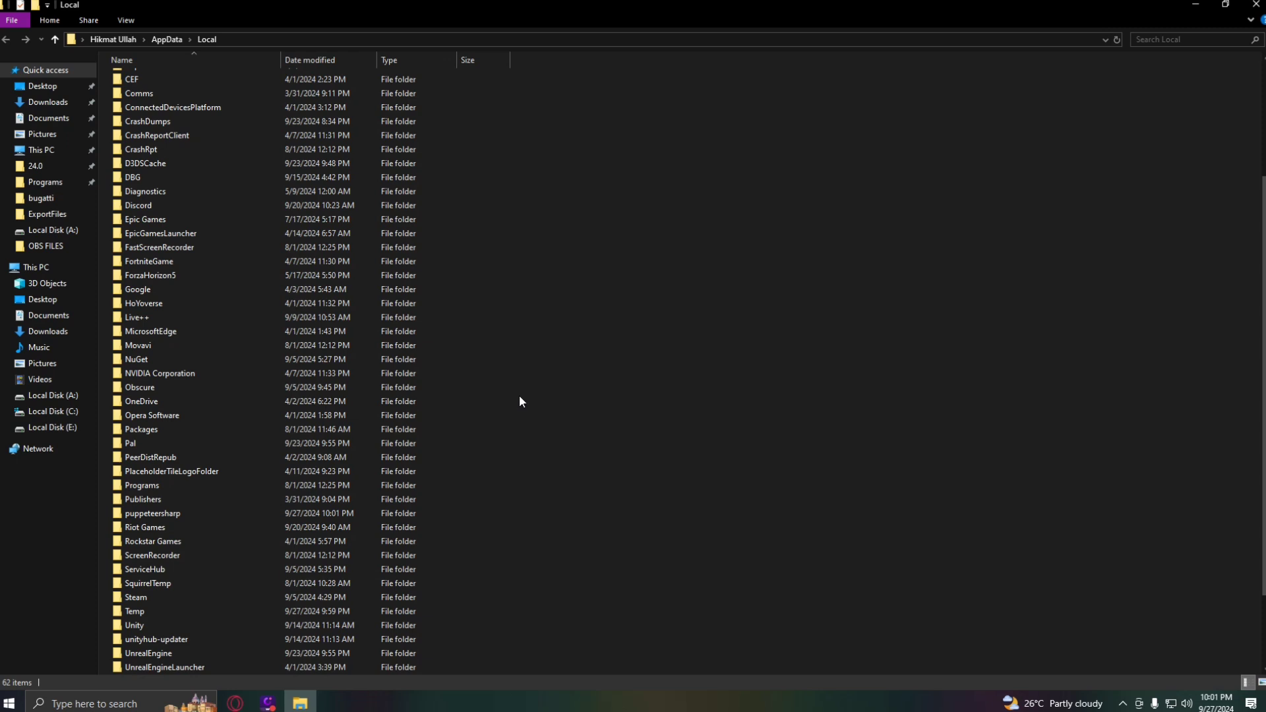
click(153, 513)
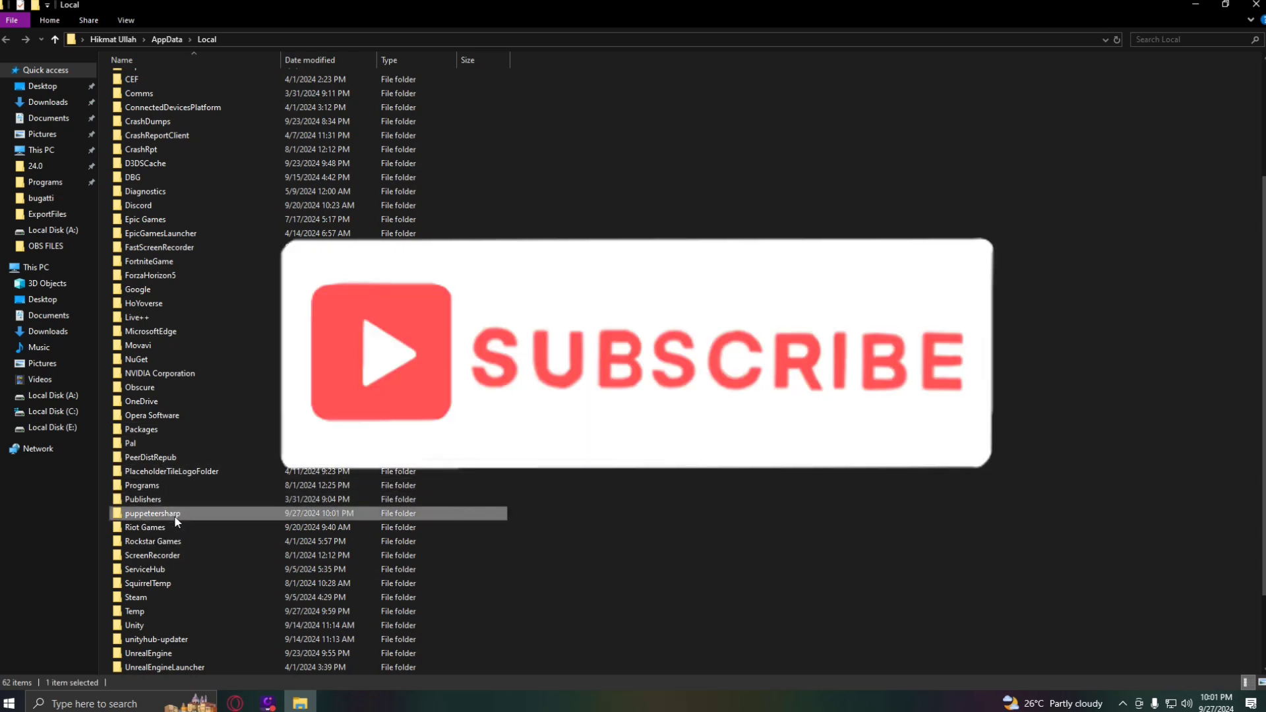
right_click(151, 513)
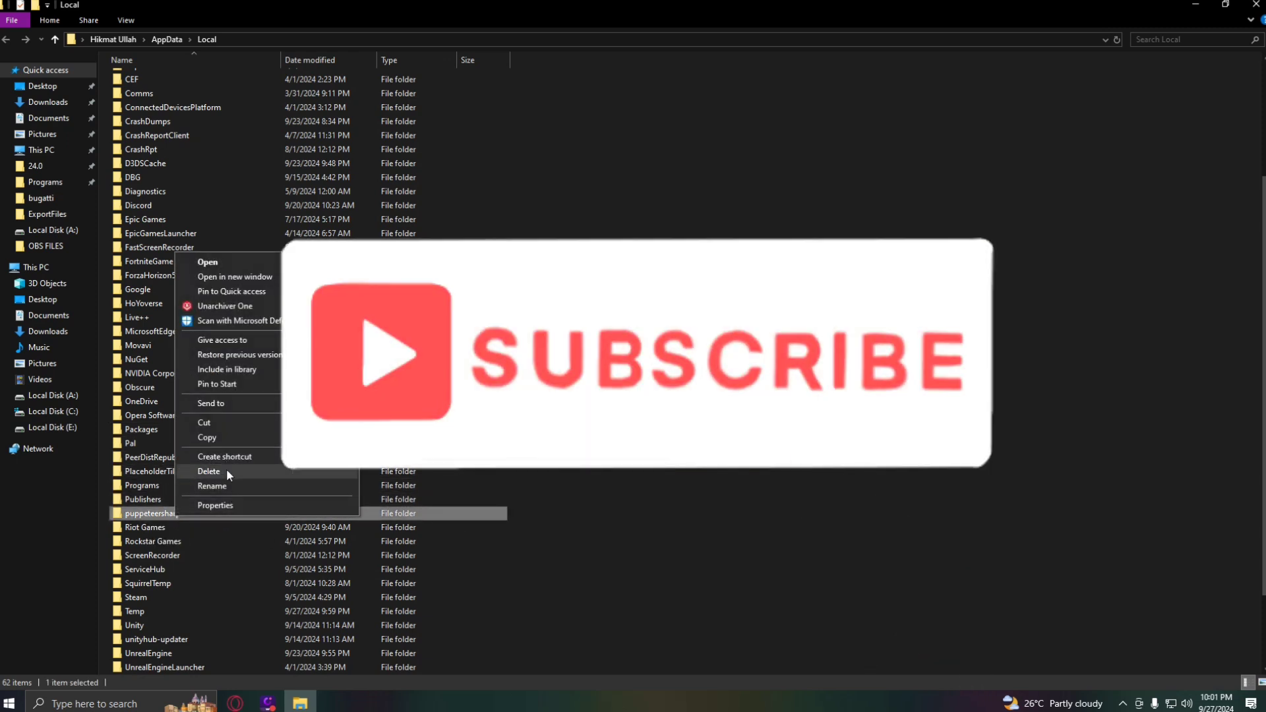